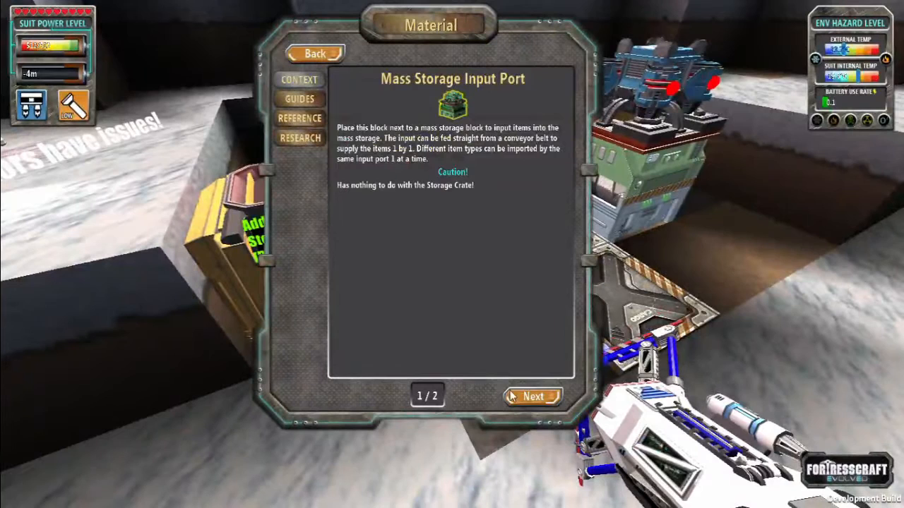
View the Mass Storage Input Port recipe page in the handbook, then return to its description.
left_click(533, 396)
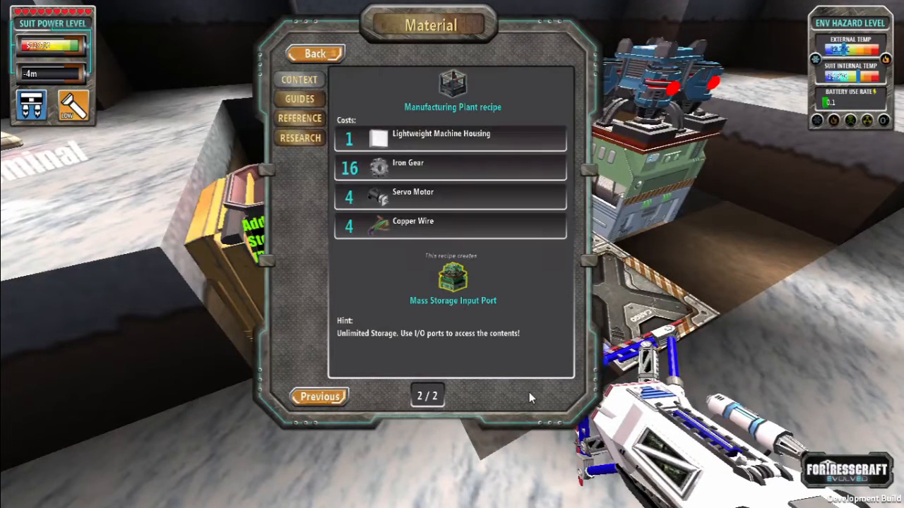
left_click(319, 396)
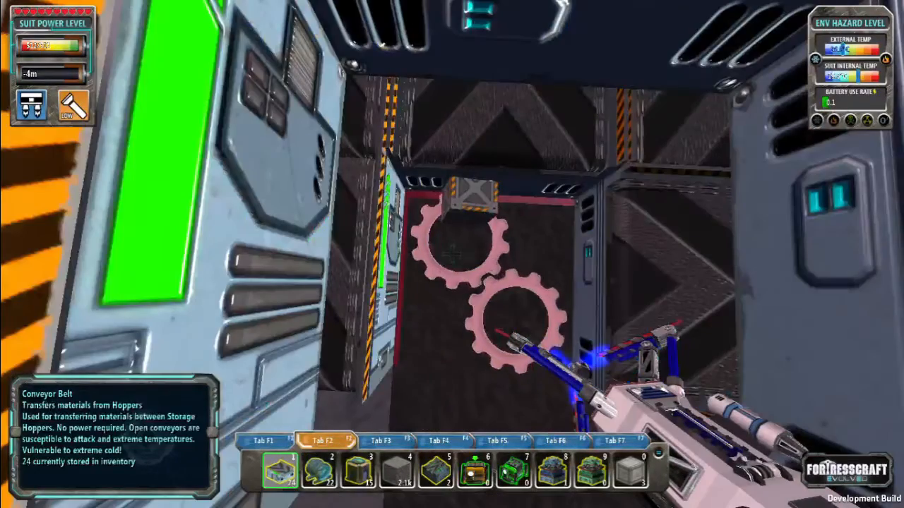
Switch to hotbar slot 5 while laying belts and turntables inside the hopper block.
key("5")
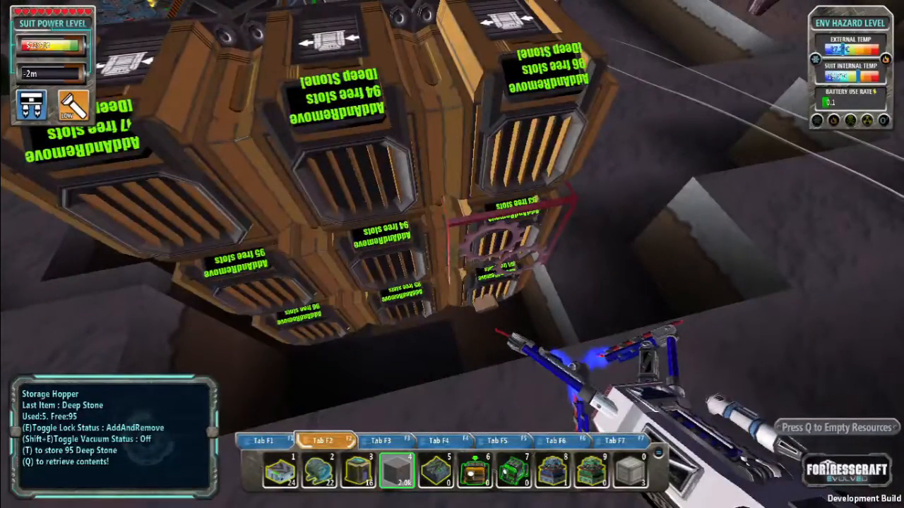
Store Deep Stone from the inventory into the targeted storage hopper.
key("q")
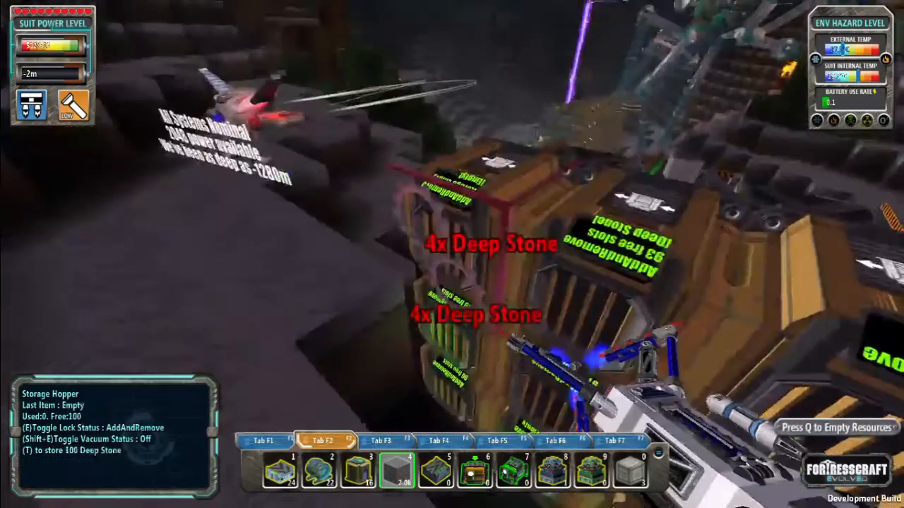